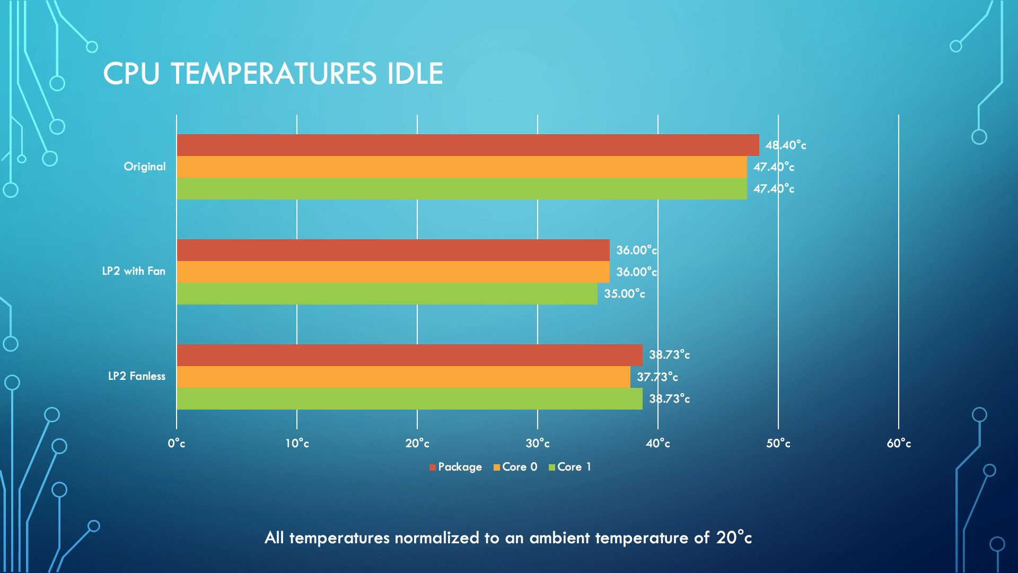
# - Advance the slideshow to the CPU Temperatures Load chart showing LP2 Fanless at 80.20°C
pyautogui.press('right')
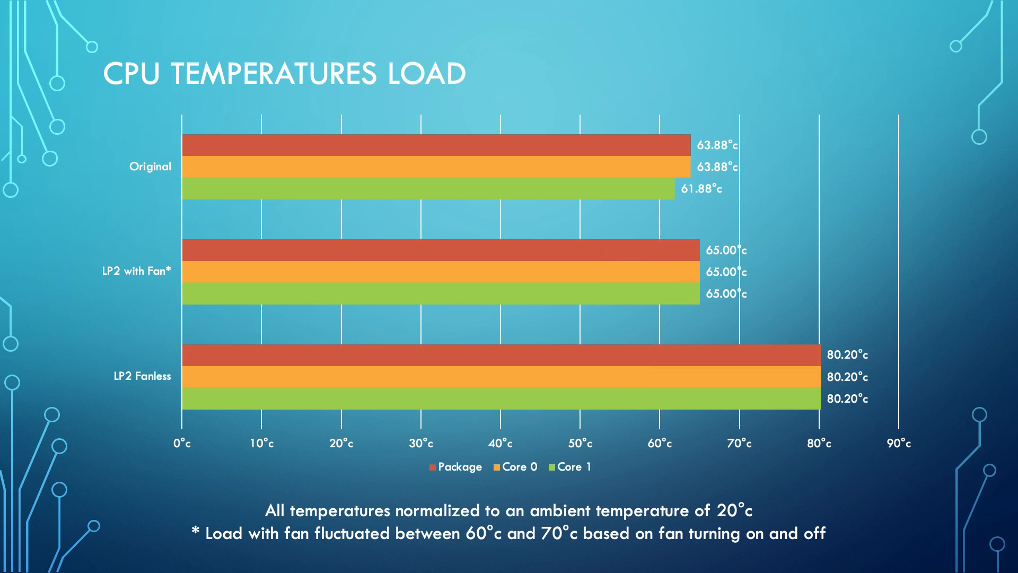